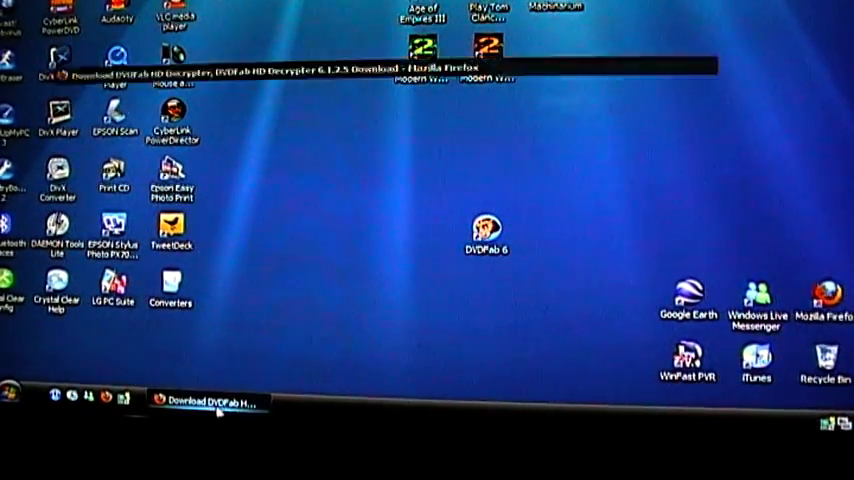
Start the official Brothersoft download of the DVDFab HD Decrypter 6.1.2.5 installer.
left_click(210, 402)
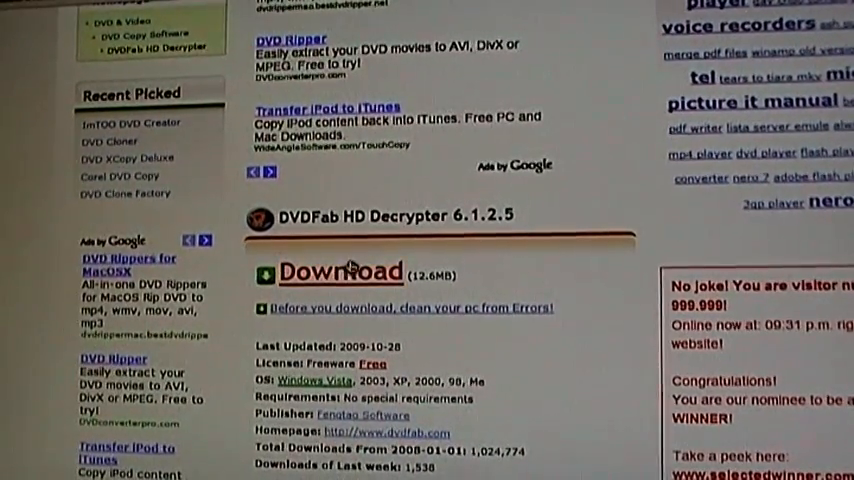
left_click(340, 272)
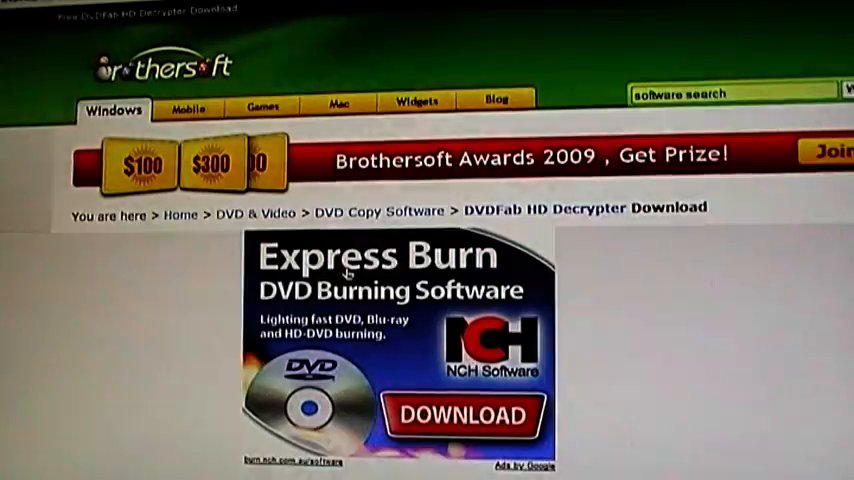
scroll("down", 3)
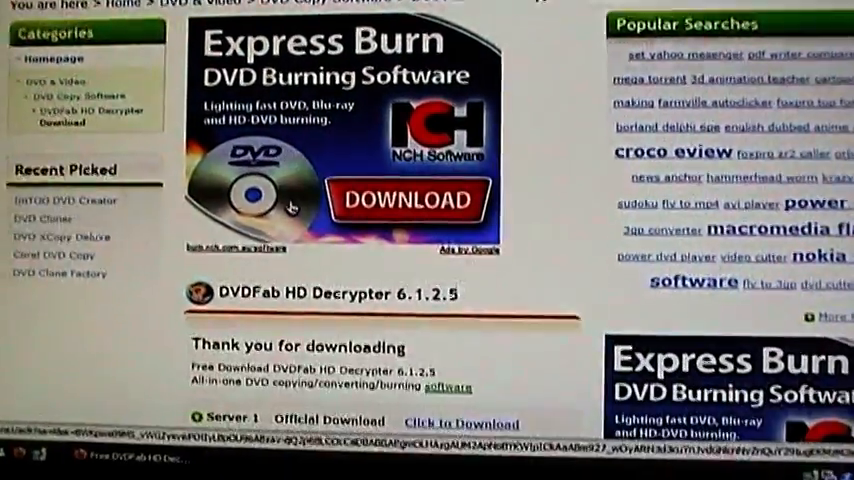
scroll("down", 3)
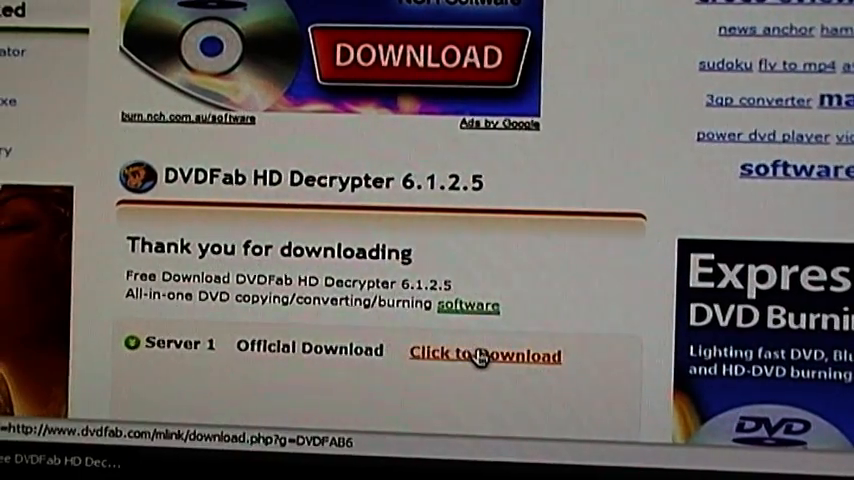
left_click(484, 356)
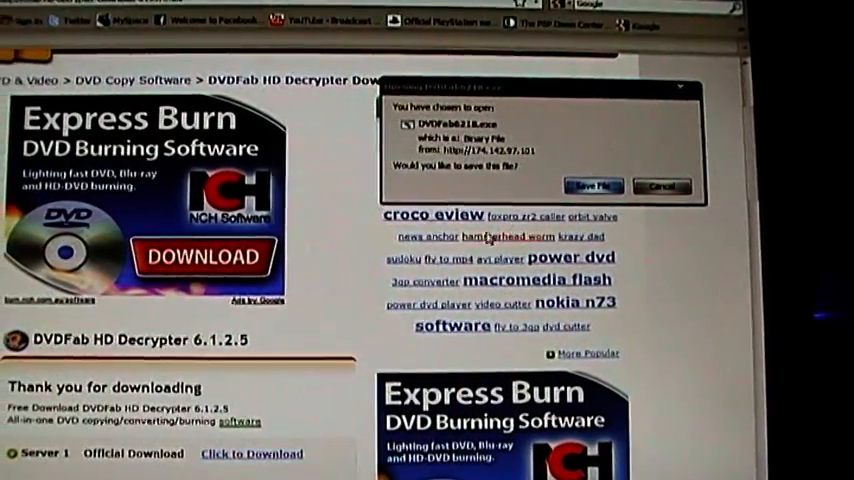
Save the installer to disk and put DVDFab 6 into DVD to Mobile mode.
left_click(662, 186)
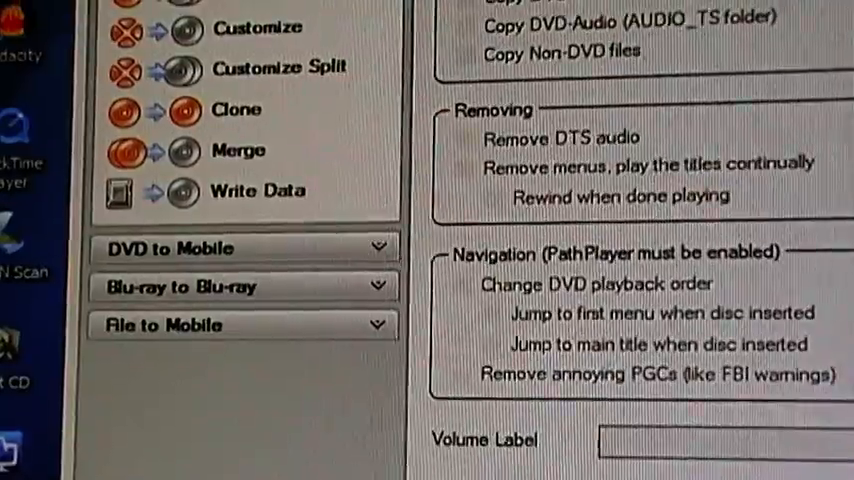
left_click(242, 248)
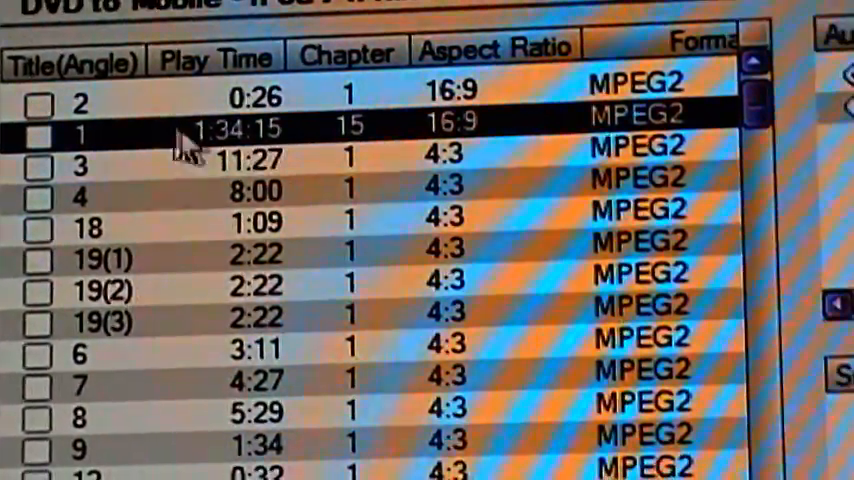
Select title 1 (1:34:15, 15 chapters) as the title to convert.
left_click(38, 128)
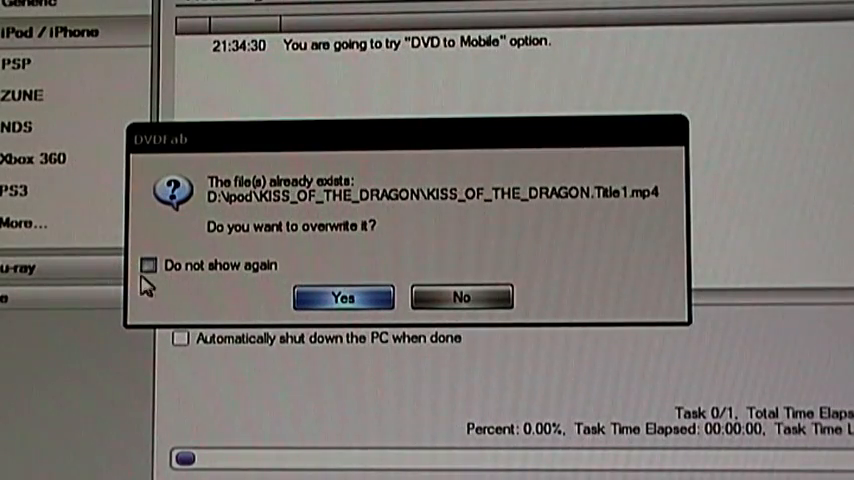
Confirm overwriting the existing KISS_OF_THE_DRAGON Title1 MP4 and suppress future overwrite prompts.
left_click(148, 264)
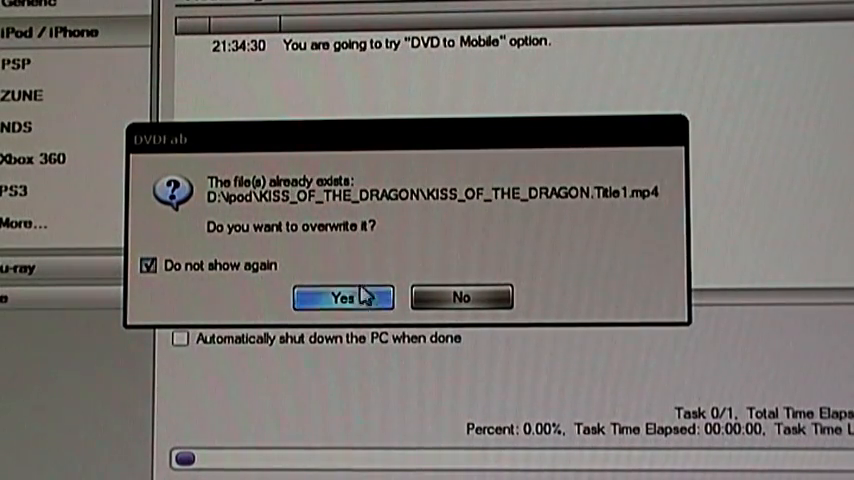
left_click(344, 296)
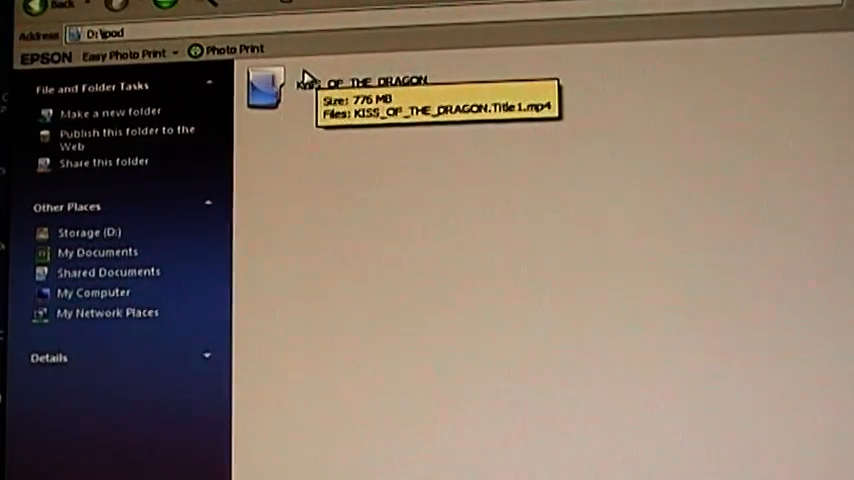
Show the converted Title1 file inside the KISS_OF_THE_DRAGON folder in D:\ipod.
double_click(266, 88)
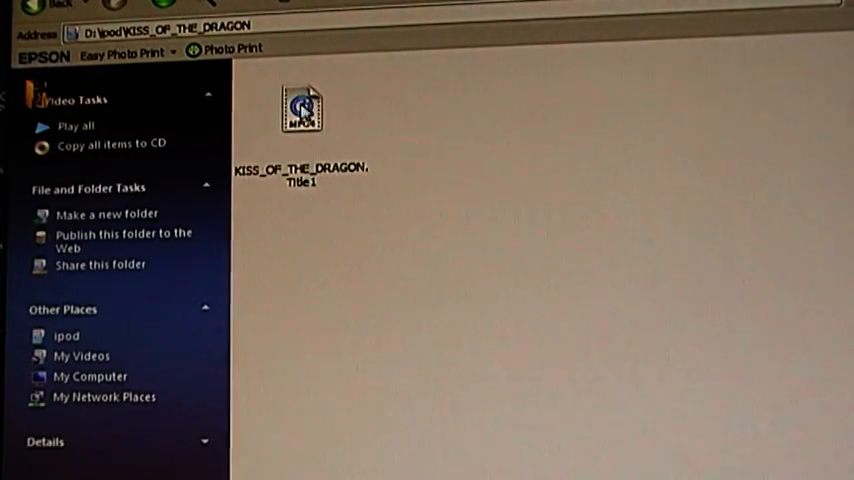
mouse_move(316, 110)
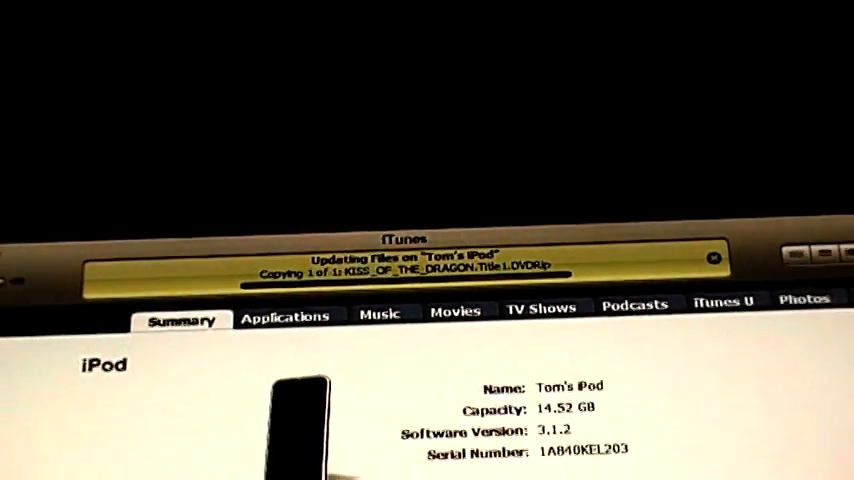
Scroll the iTunes device listing while the Title1 video copies to Tom's iPod.
scroll("down", 3)
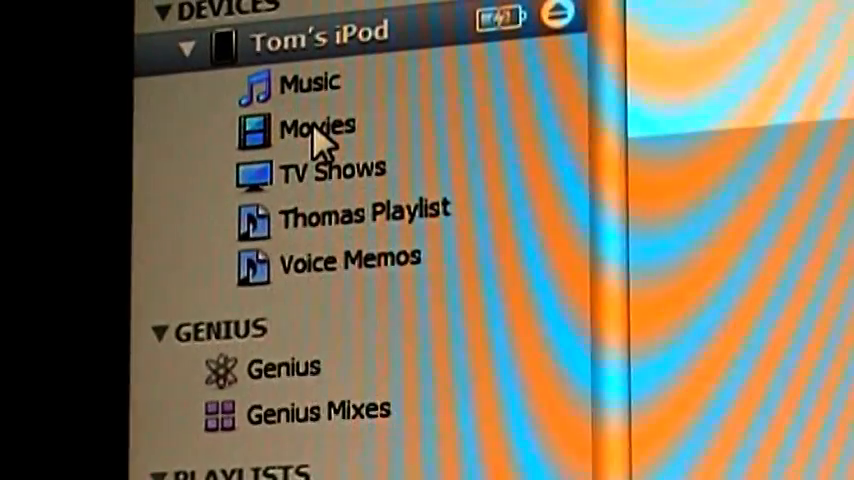
Show the Movies listing of Tom's iPod to check the copied film.
left_click(316, 126)
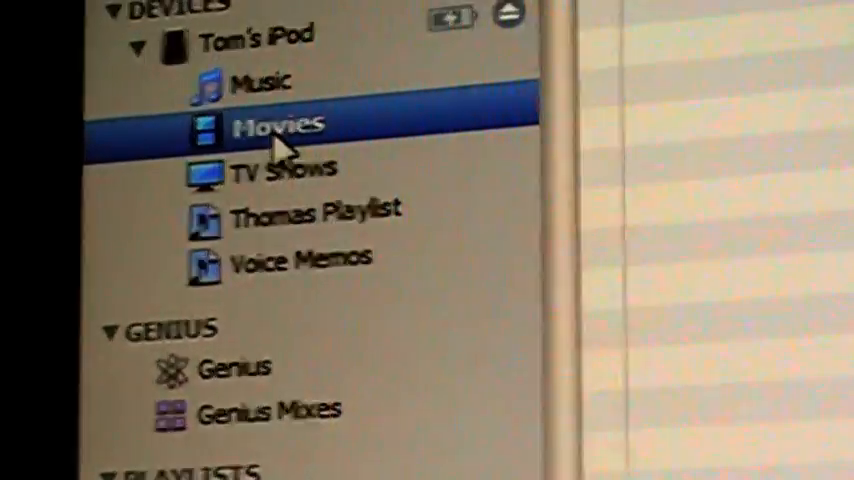
left_click(276, 126)
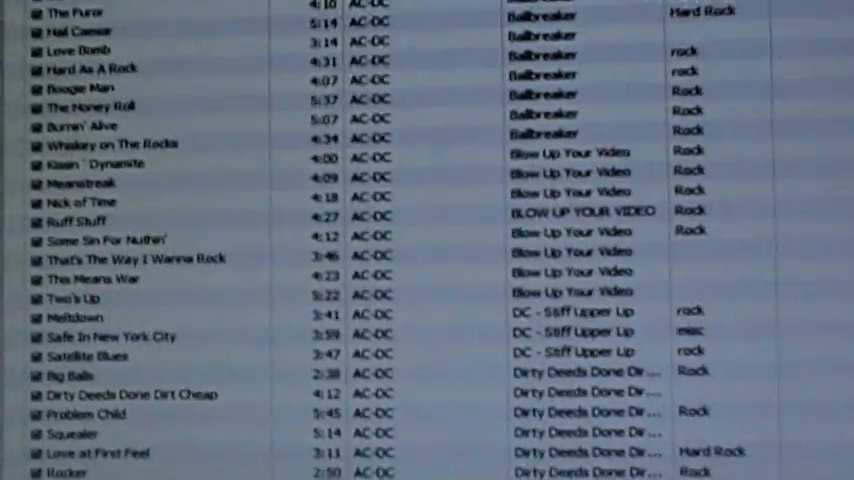
scroll("down", 3)
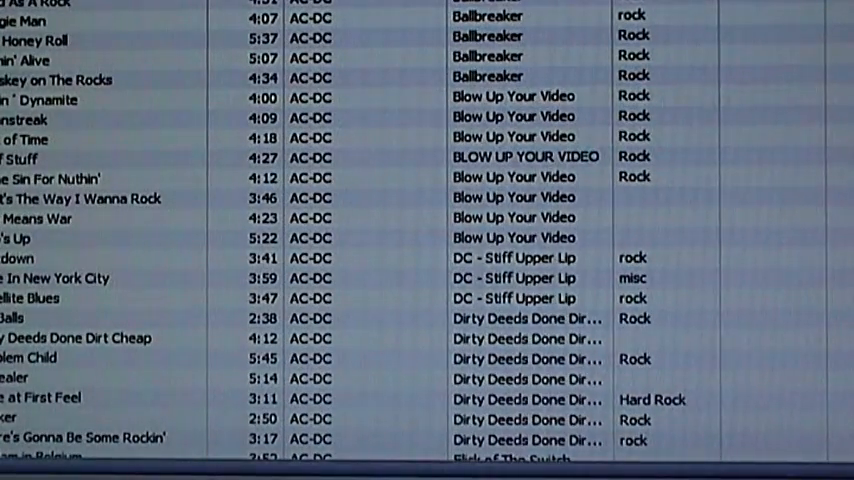